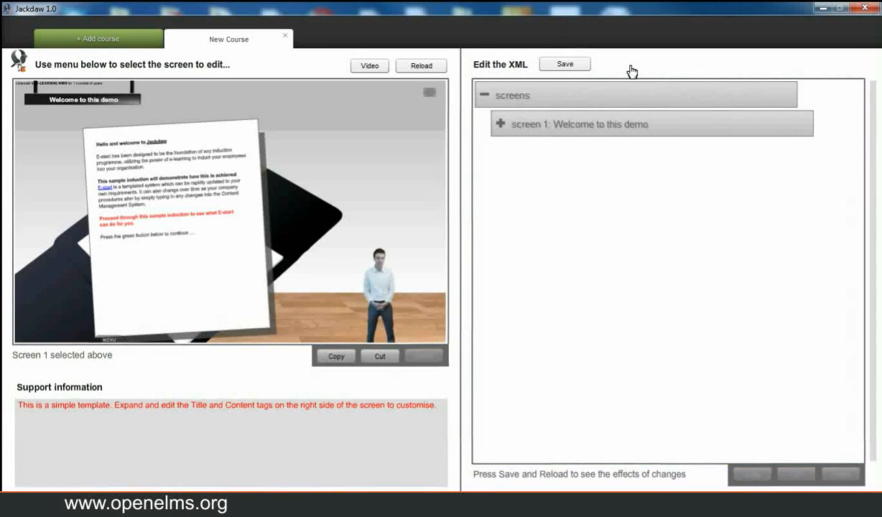
mouse_move(501, 126)
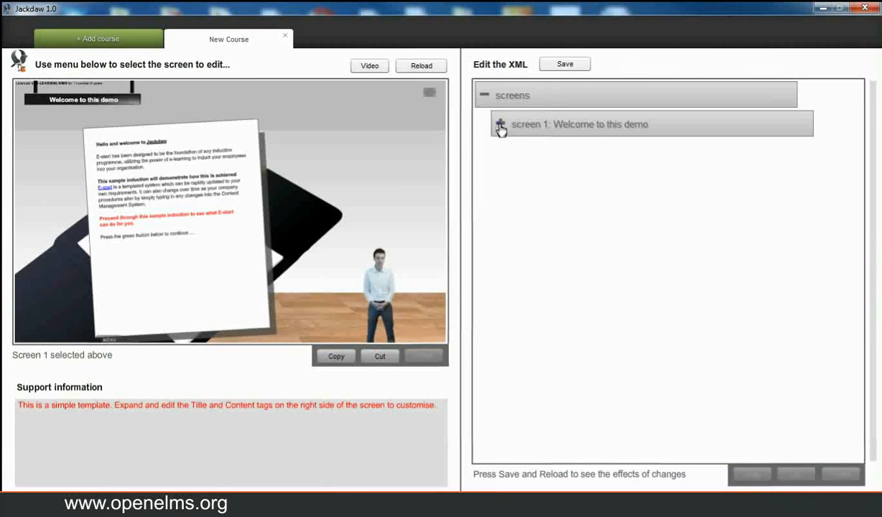
- Replace 'this demo' with 'Jackdaw' in screen 1's Section_Title text
left_click(501, 125)
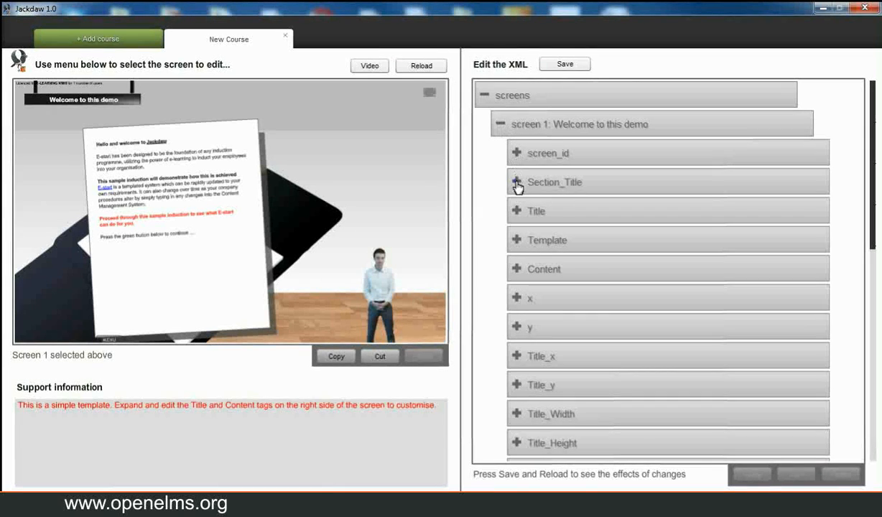
left_click(518, 181)
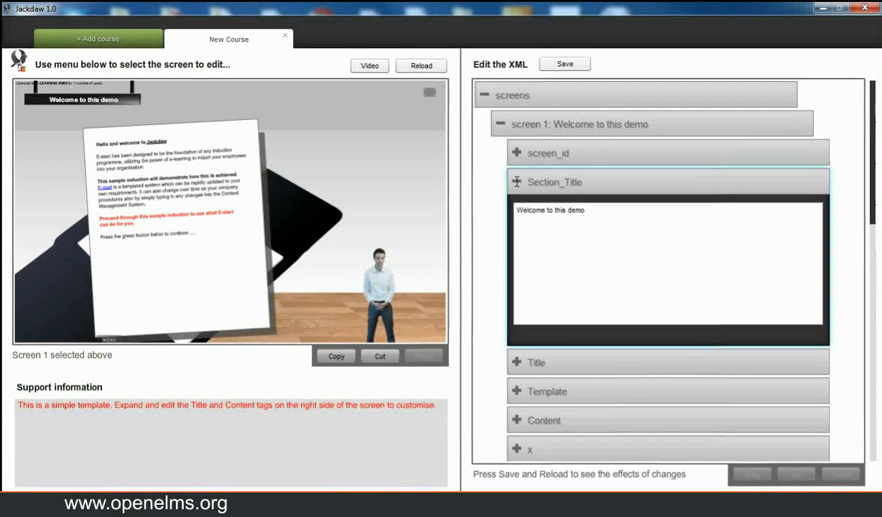
left_click(516, 181)
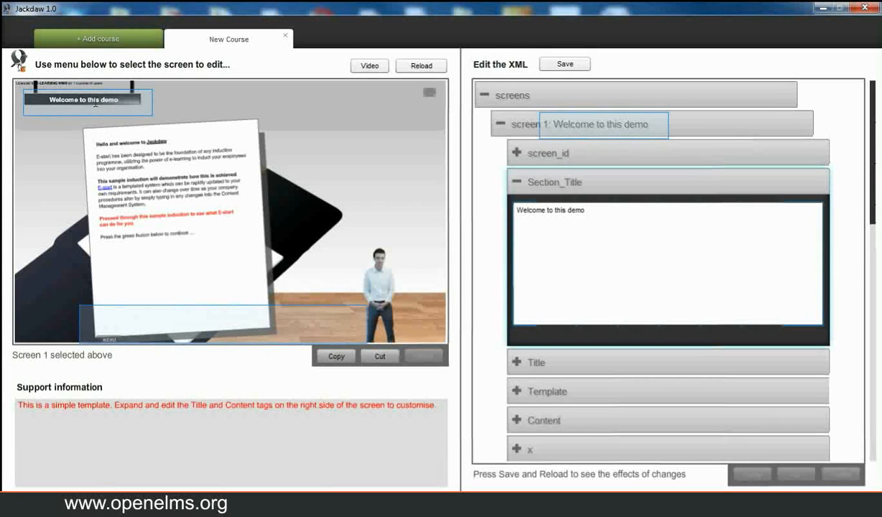
left_click(588, 211)
type("Jack")
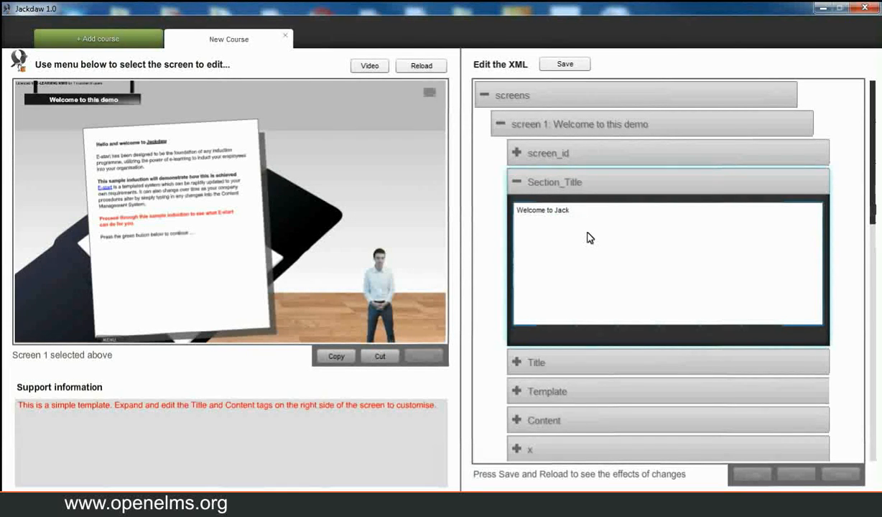
type("daw")
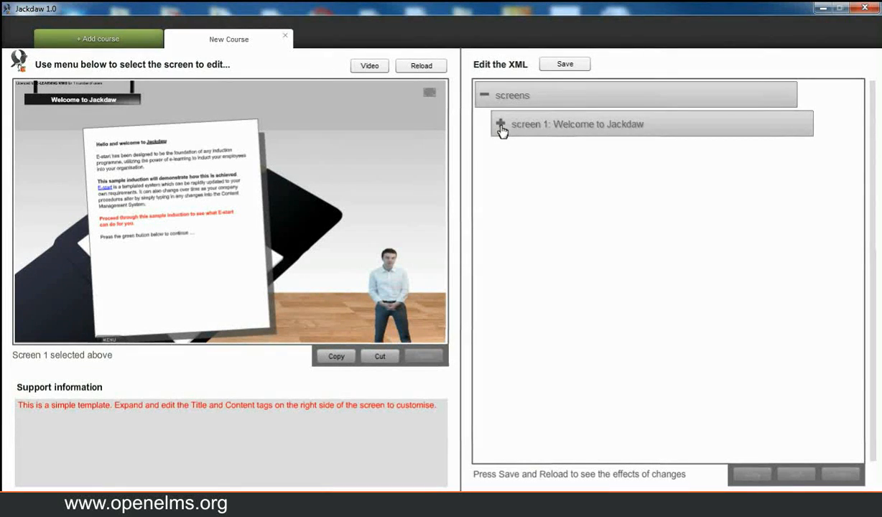
- Bold 'Hello and welcome to' in screen 1's Title using the HTML editor, and apply
left_click(501, 125)
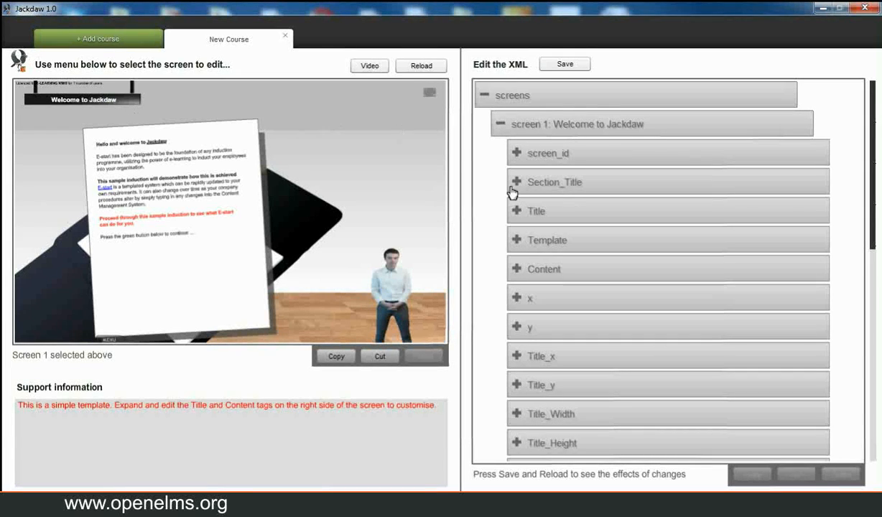
left_click(536, 211)
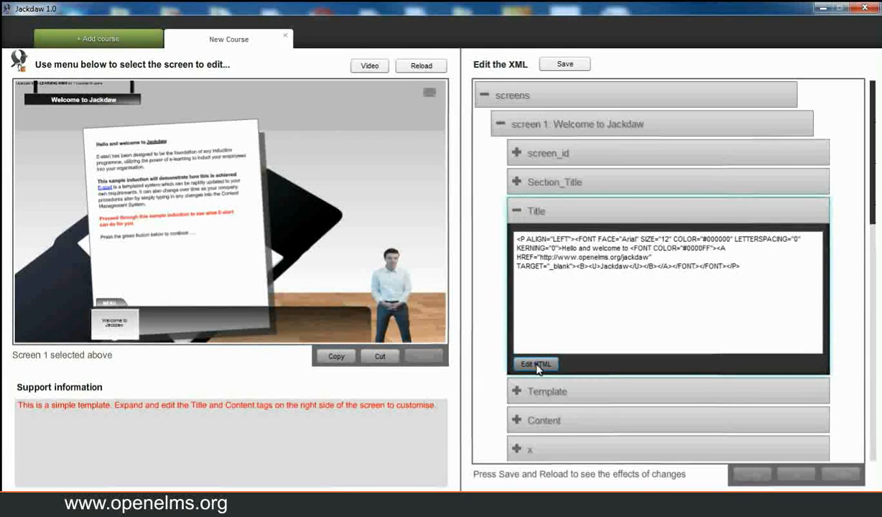
left_click(534, 364)
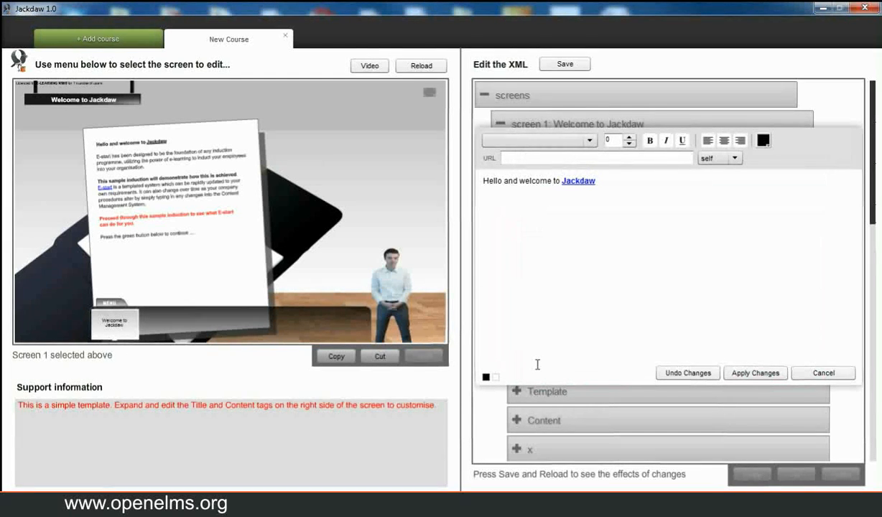
mouse_move(494, 253)
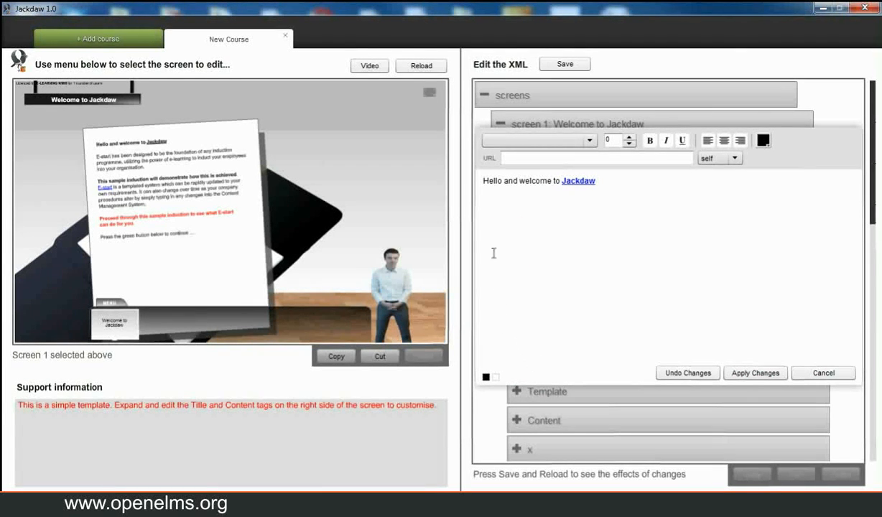
double_click(492, 180)
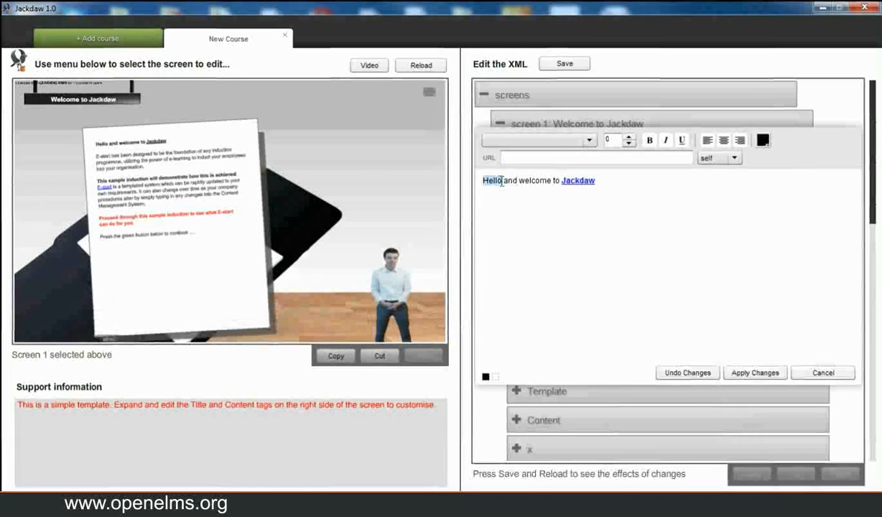
left_click_drag(483, 180, 596, 180)
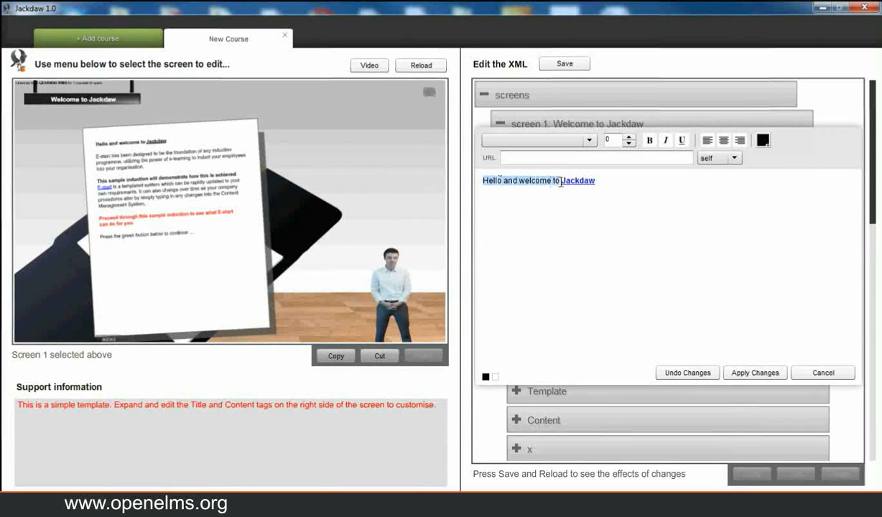
left_click(649, 139)
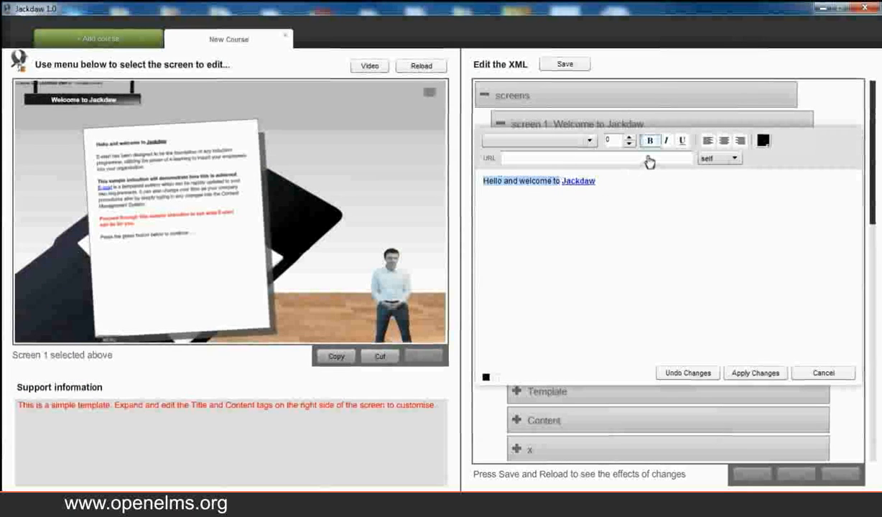
left_click(755, 373)
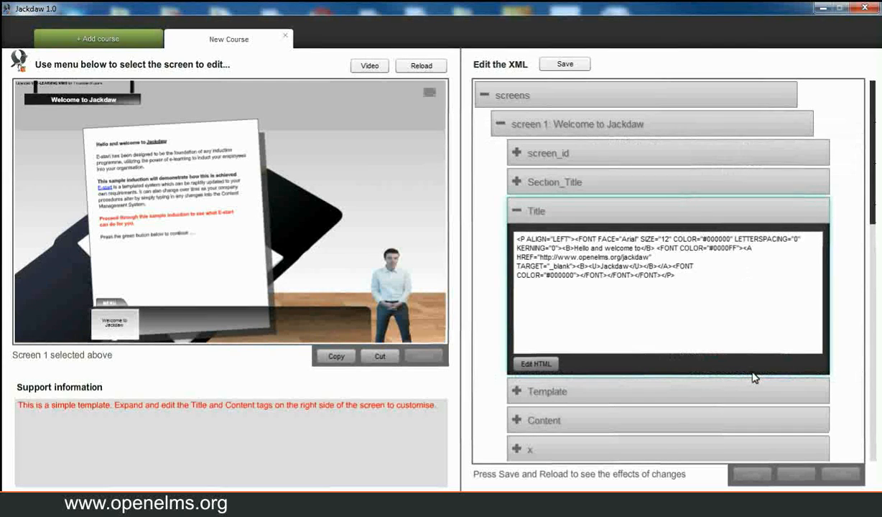
mouse_move(641, 368)
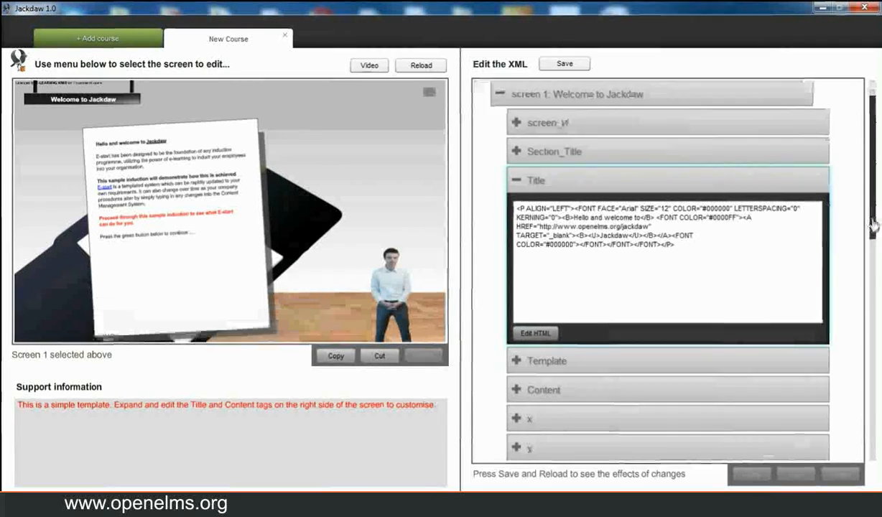
- Add 'Please' to the Content closing line, then reload and keep the changes
scroll("down", 3)
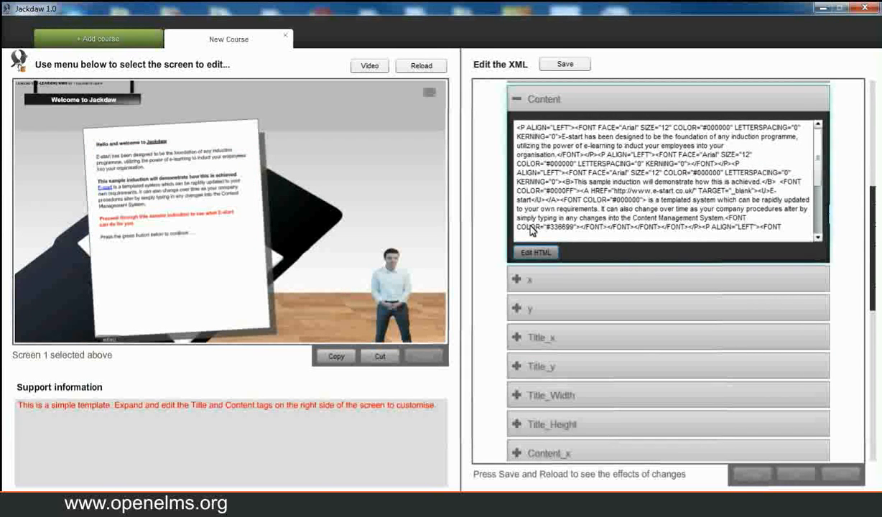
left_click(536, 252)
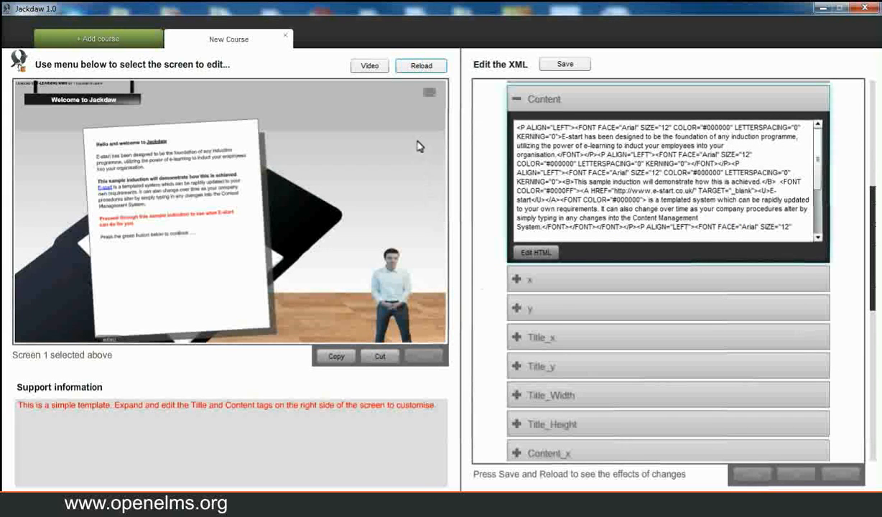
left_click(420, 66)
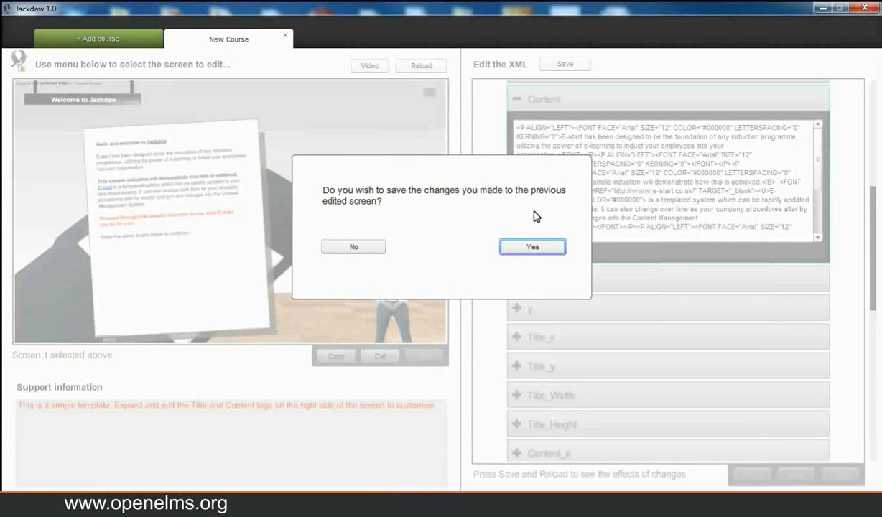
left_click(533, 246)
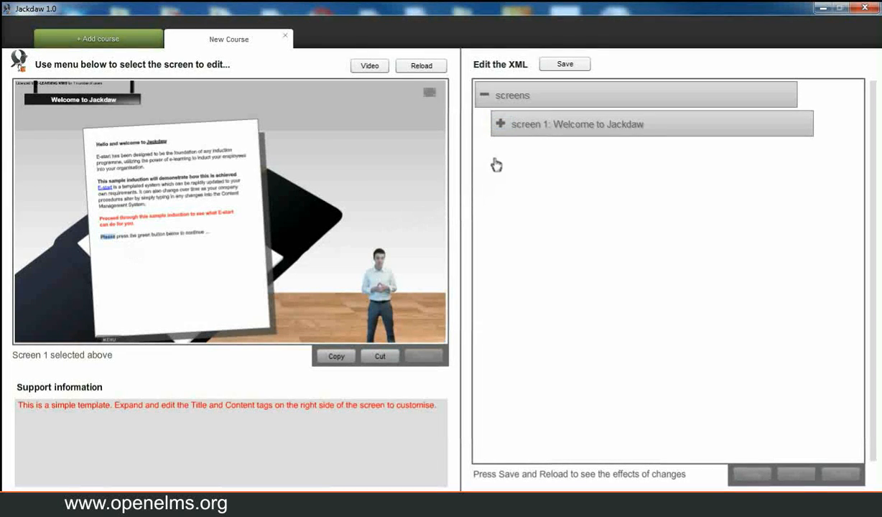
- Set screen 1's x and y to 50, save, and reload the preview
left_click(501, 124)
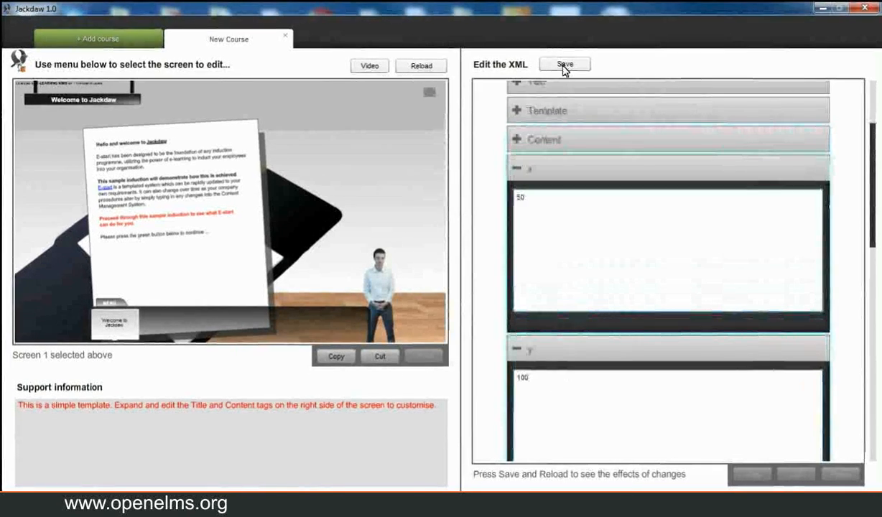
left_click(421, 66)
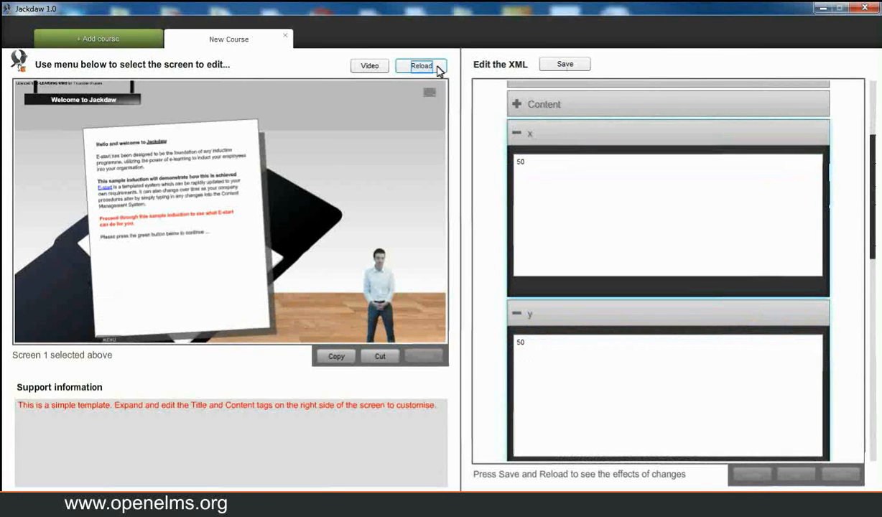
left_click(421, 66)
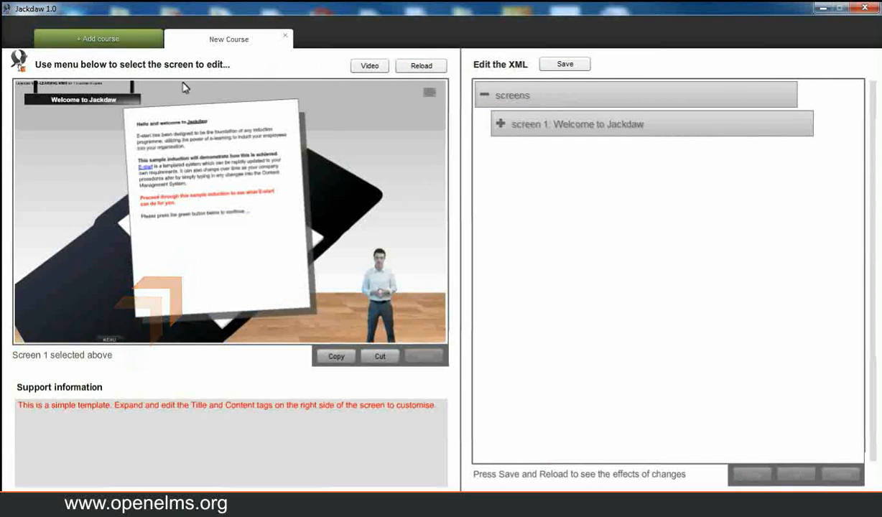
mouse_move(132, 118)
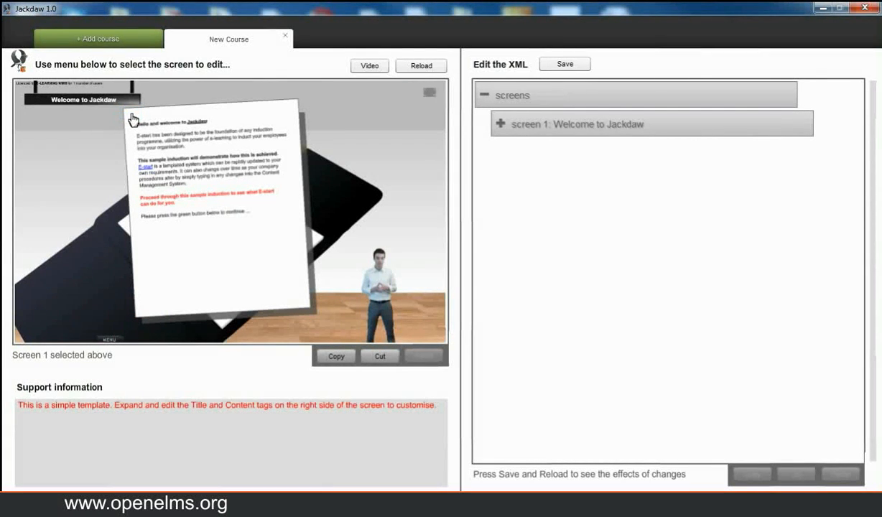
left_click(501, 124)
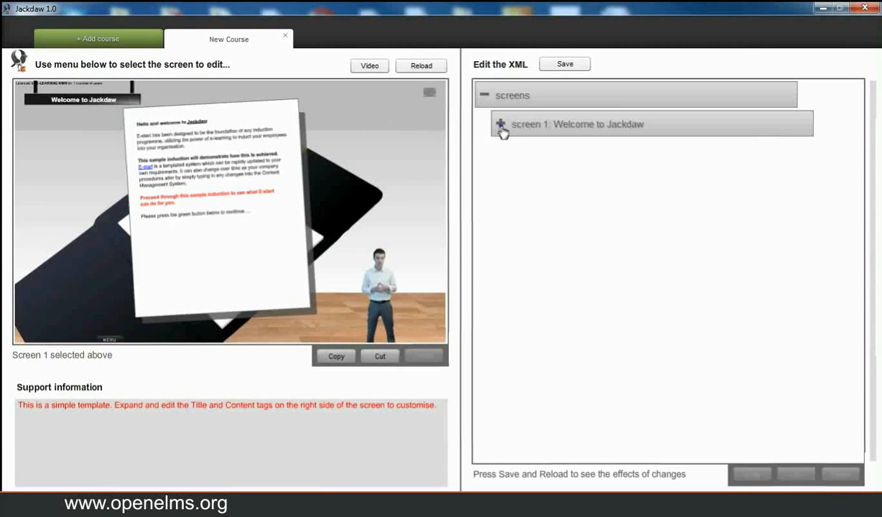
- Set screen 1's Content_y to 150 and content width to 200
left_click(501, 123)
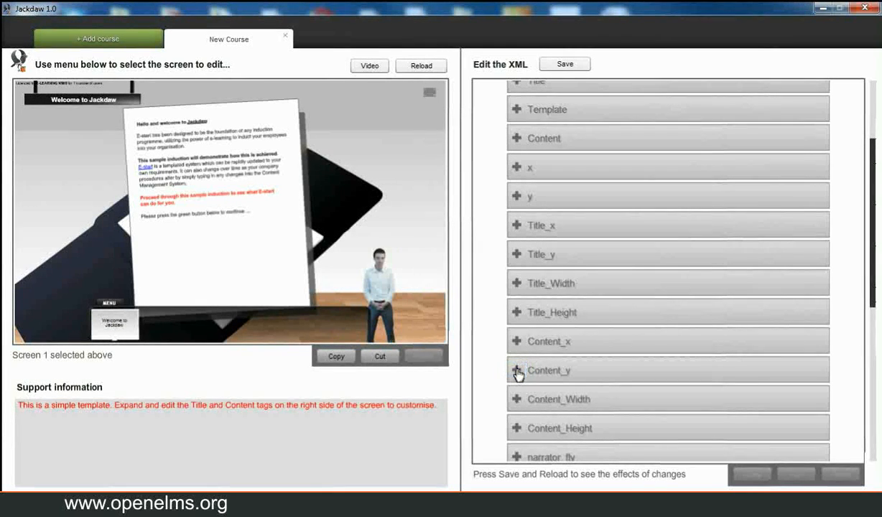
left_click(517, 371)
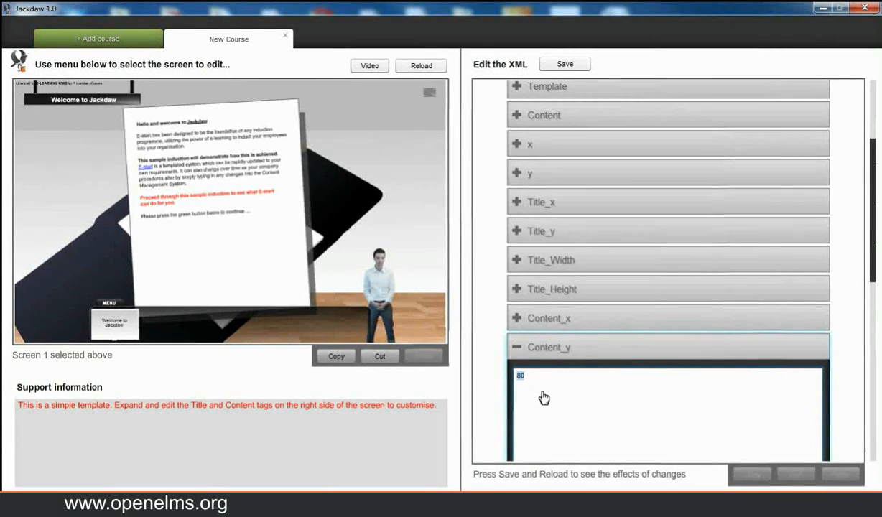
type("150")
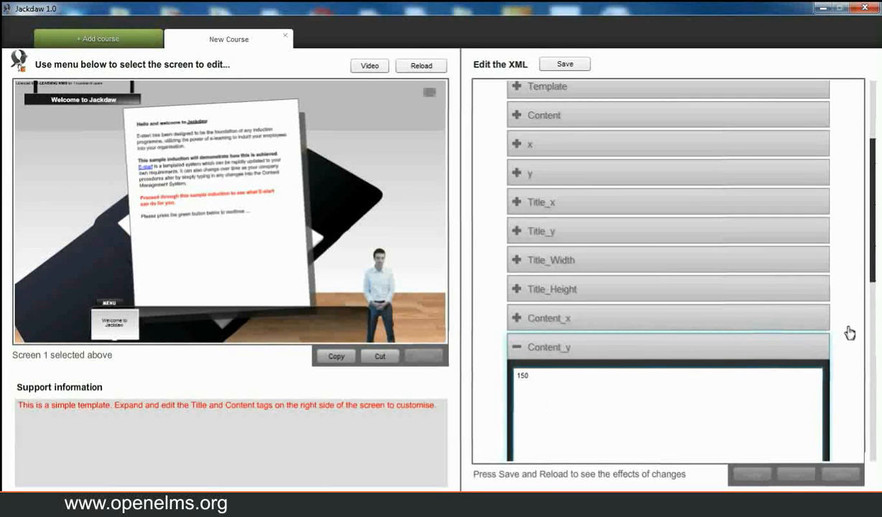
scroll("down", 3)
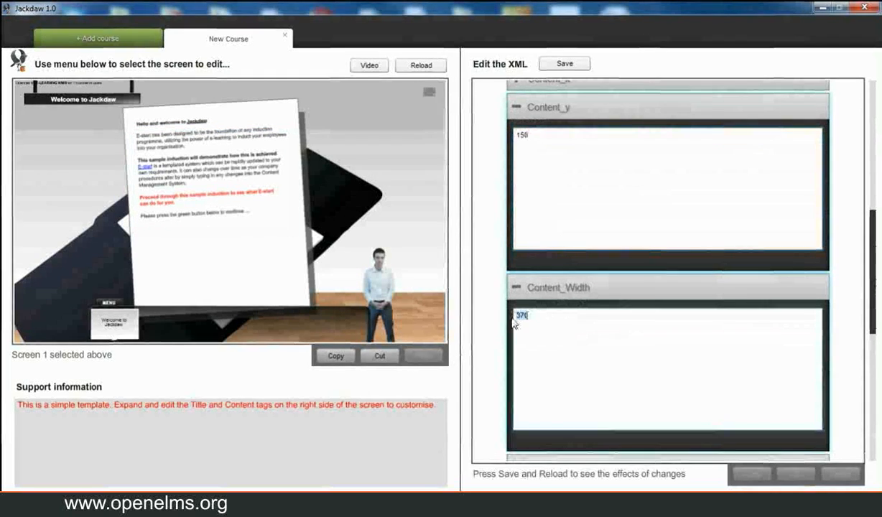
type("200")
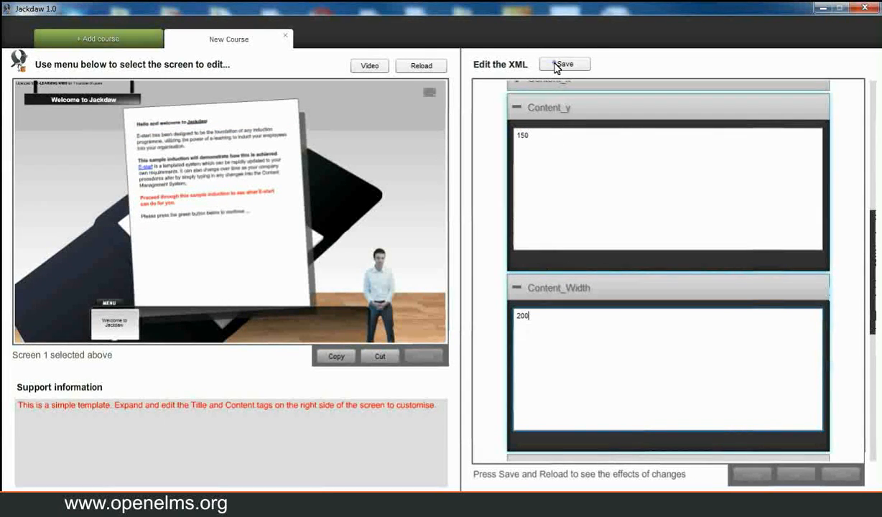
- Save and reload so the welcome text wraps in a narrower column
left_click(421, 65)
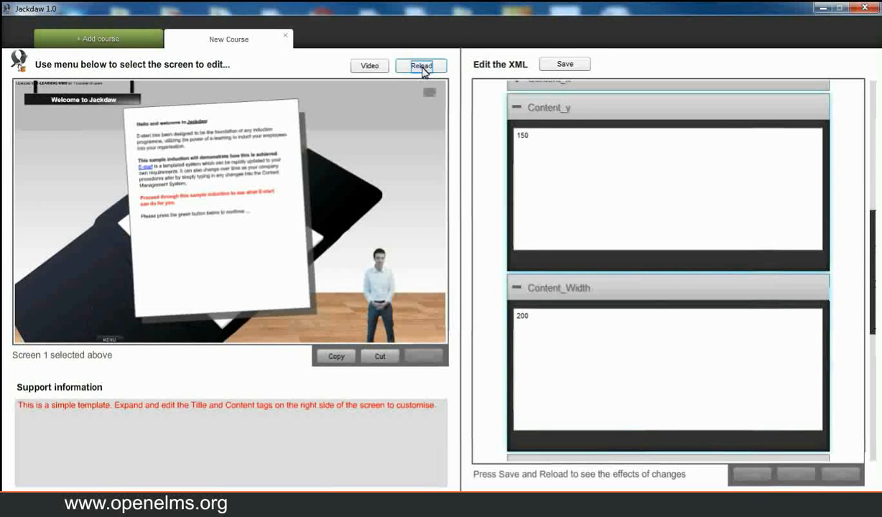
left_click(421, 66)
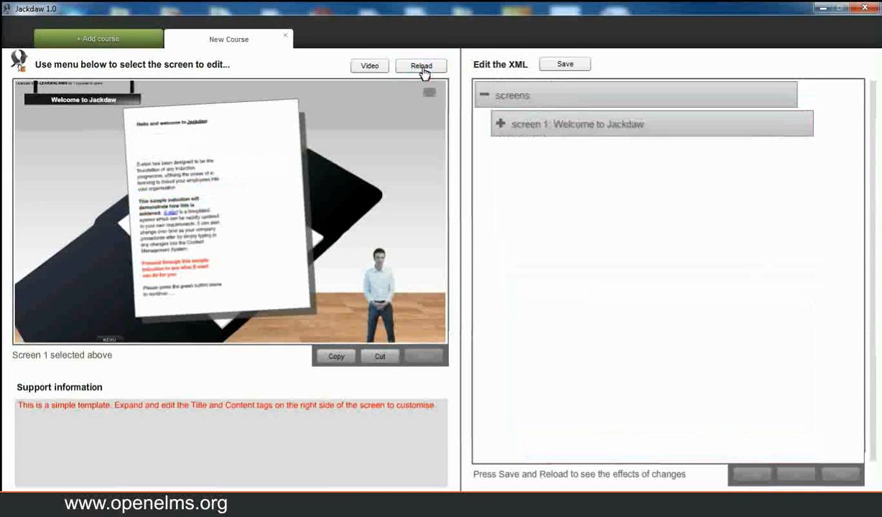
left_click(421, 65)
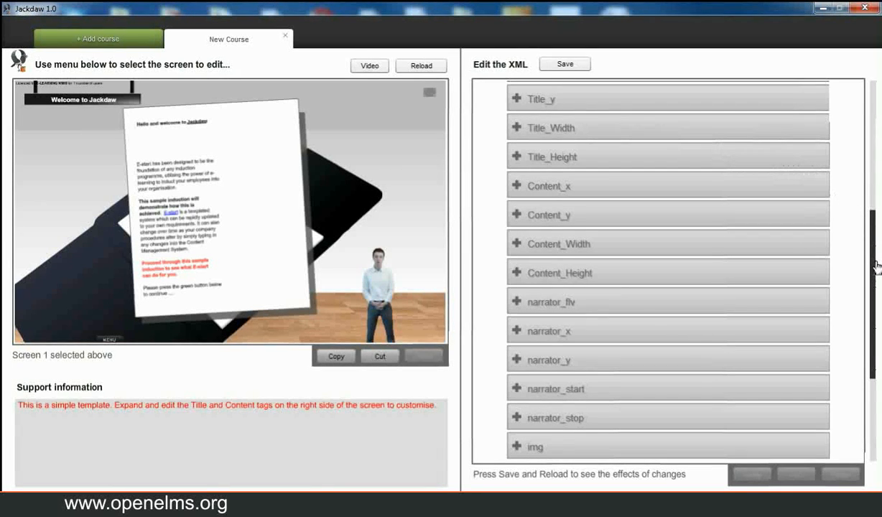
scroll("down", 3)
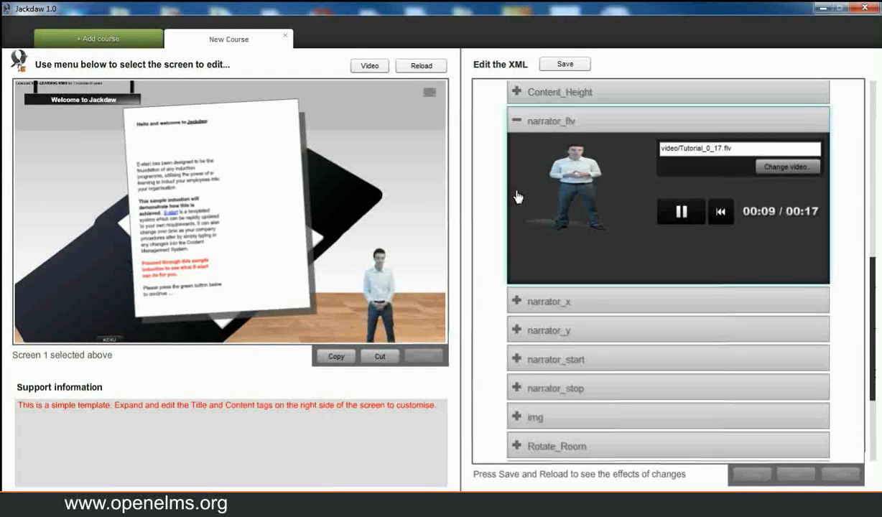
mouse_move(518, 189)
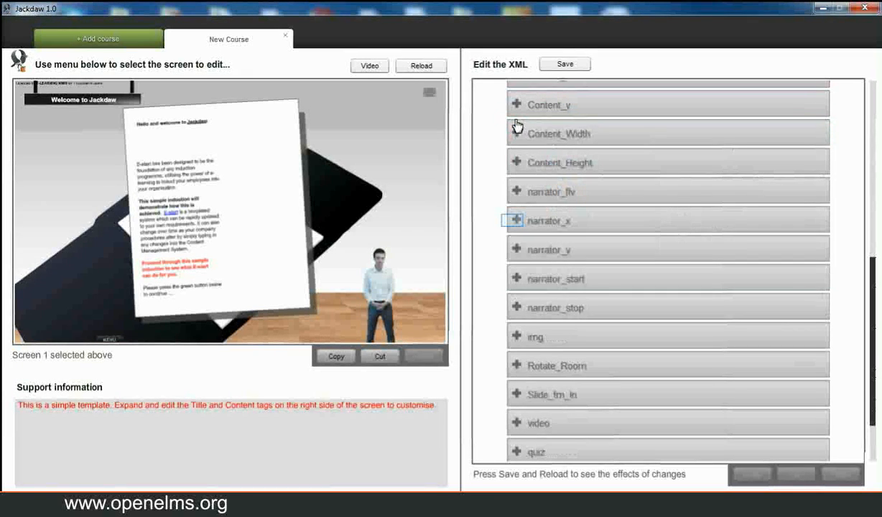
- Set the presenter's narrator_x to 600 and narrator_y to 300
left_click(516, 220)
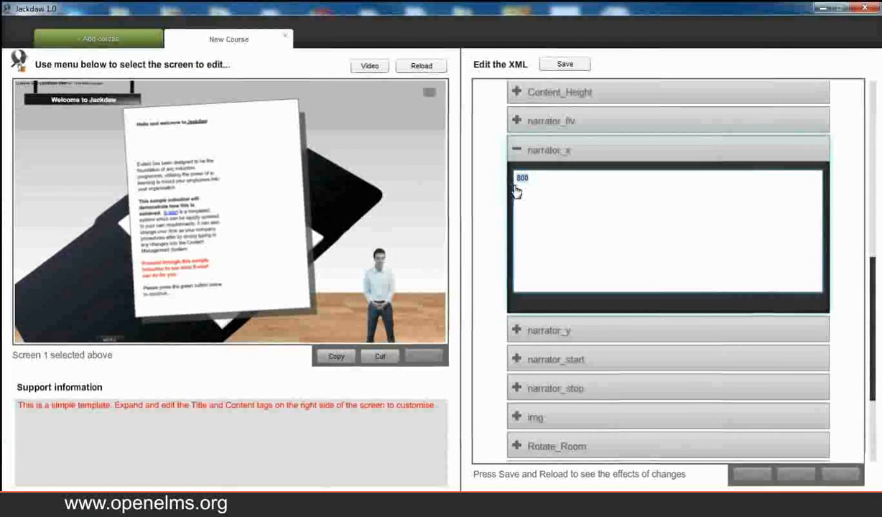
type("600")
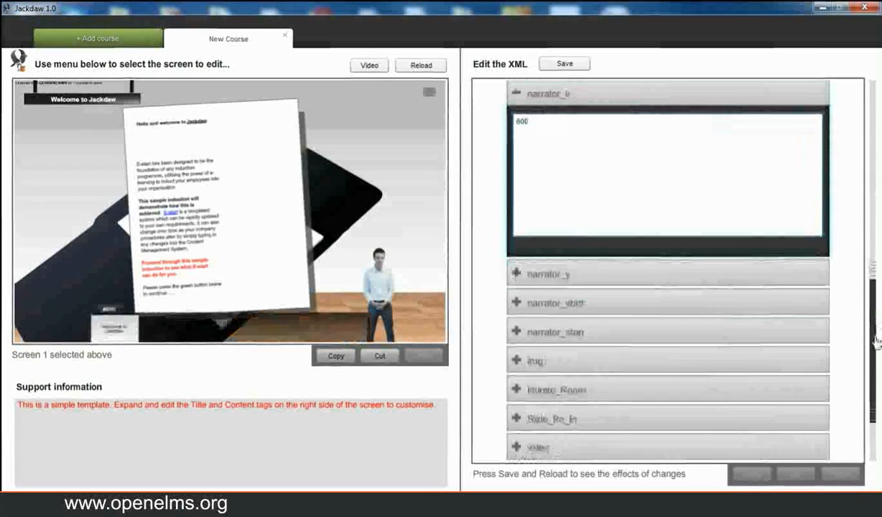
scroll("down", 3)
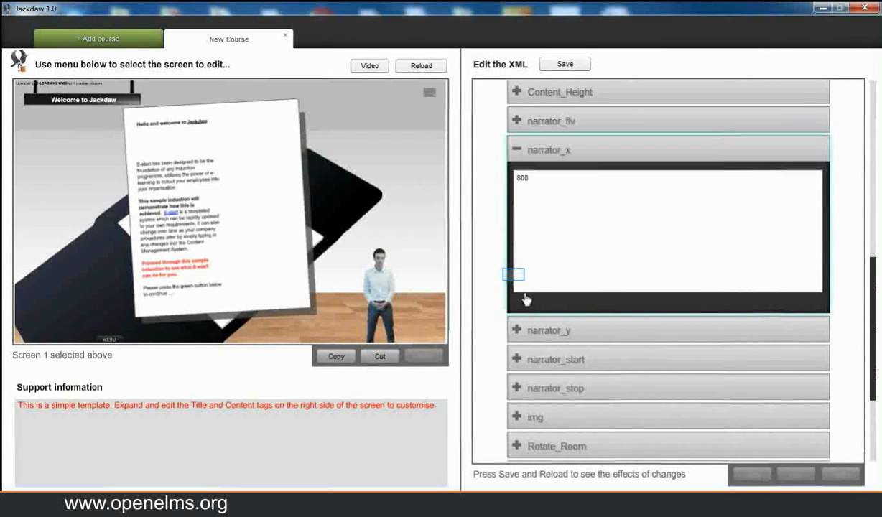
left_click(516, 194)
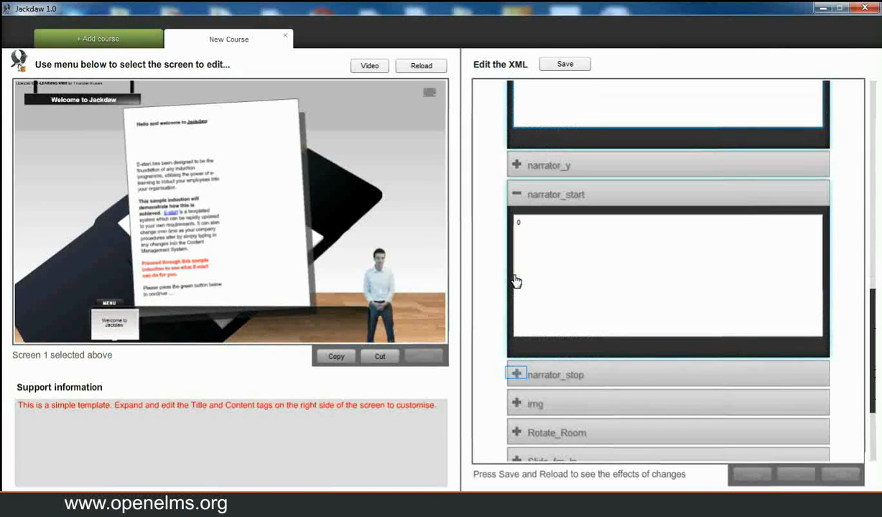
left_click(517, 374)
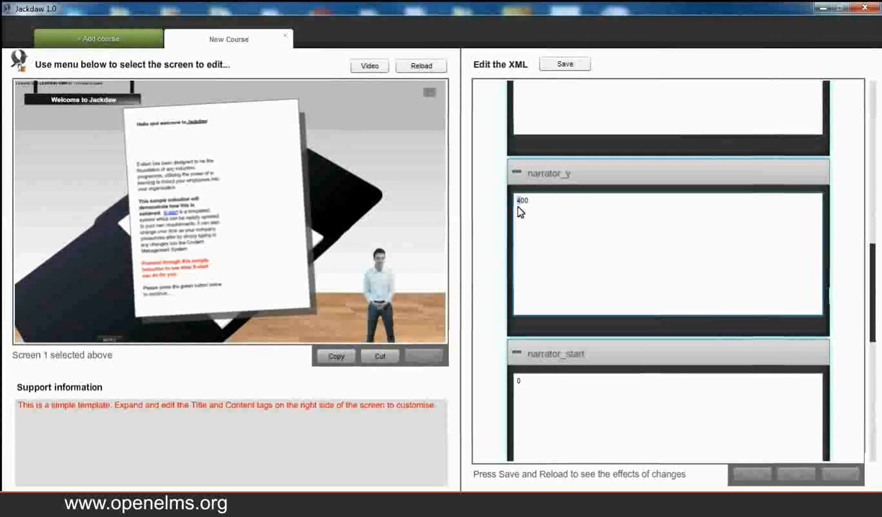
type("300")
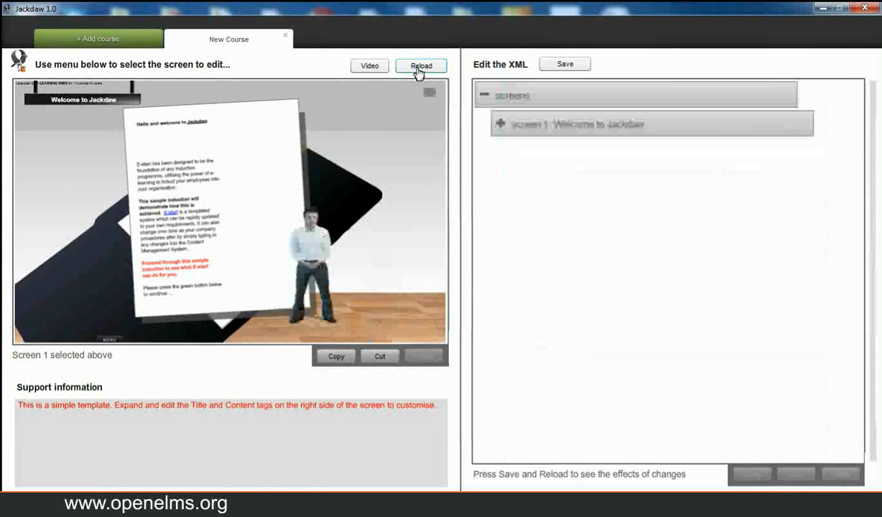
- Reload the preview and re-expand screen 1: Welcome to Jackdaw
left_click(421, 65)
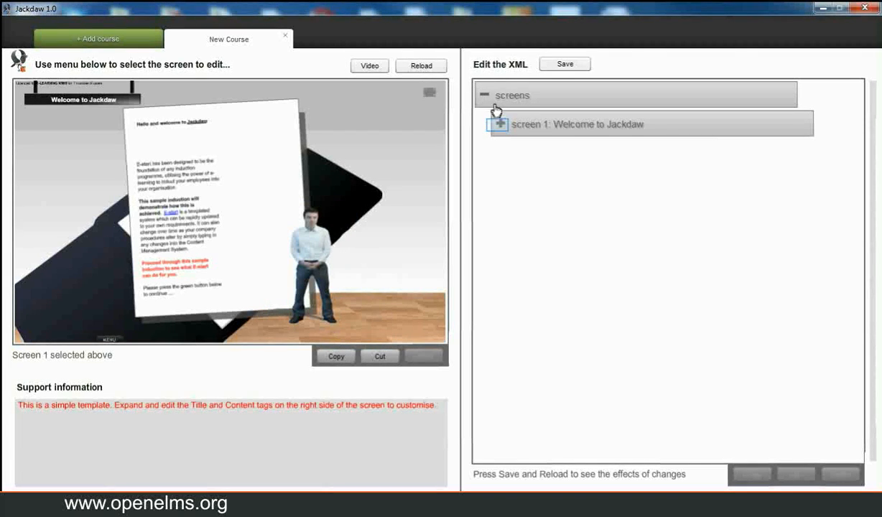
left_click(499, 125)
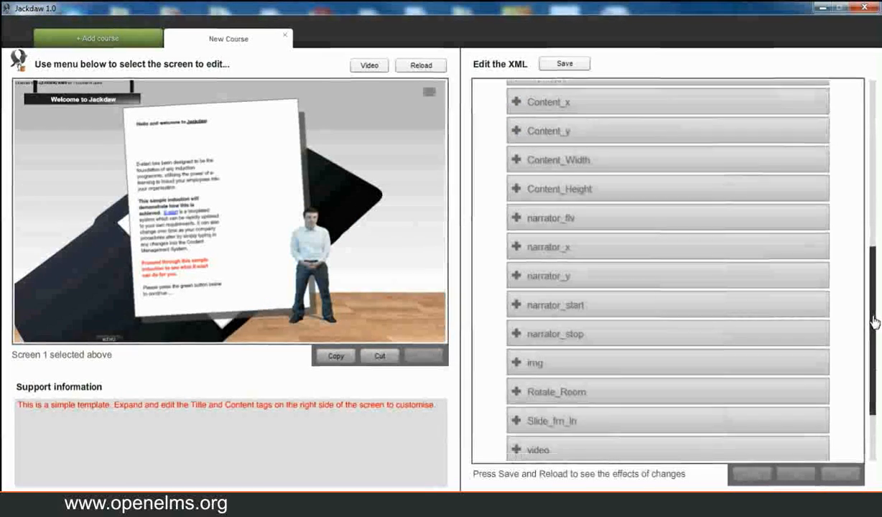
- Open screen 1's Rotate_Room setting and select its value to replace it
scroll("down", 3)
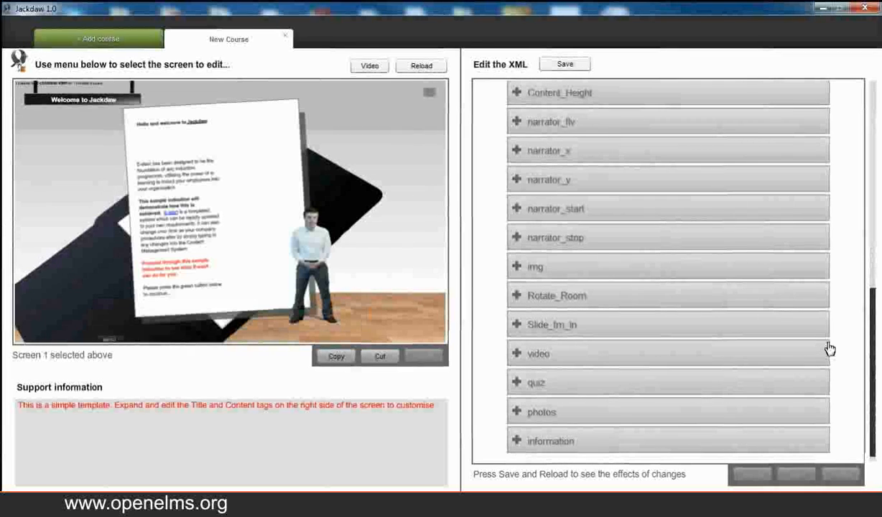
left_click(516, 295)
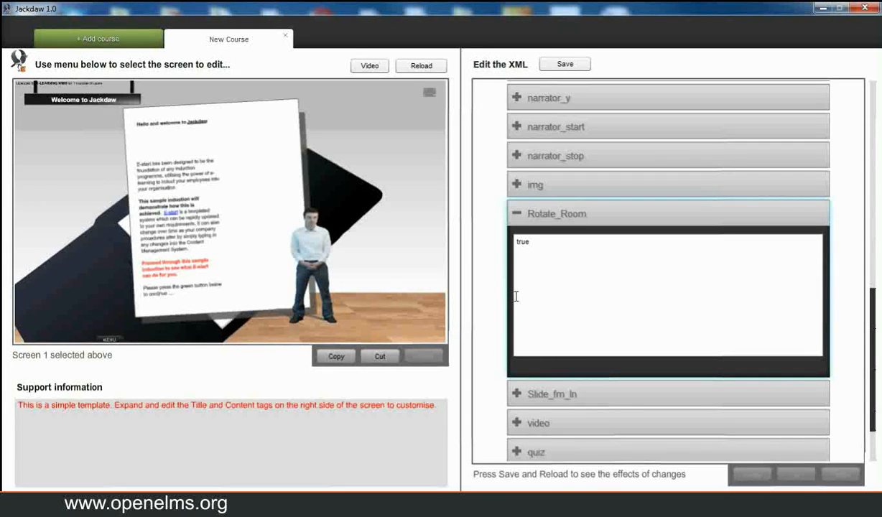
double_click(522, 242)
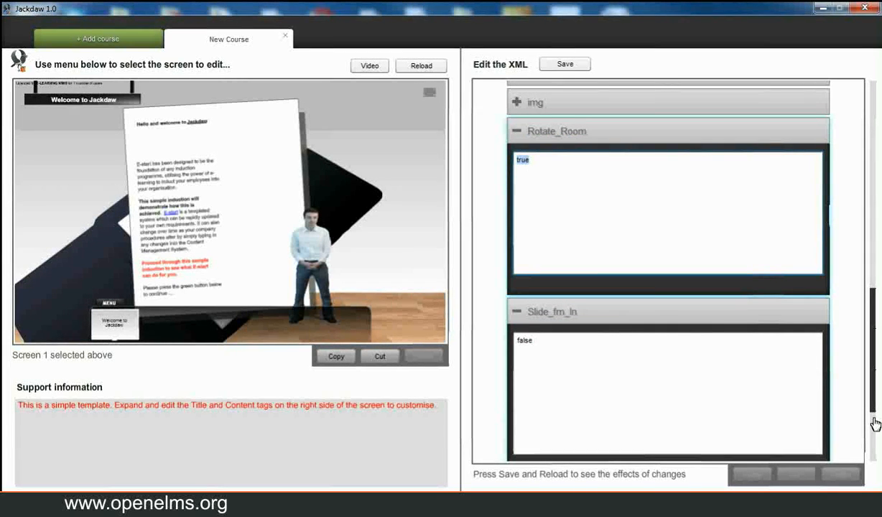
mouse_move(552, 387)
type("true")
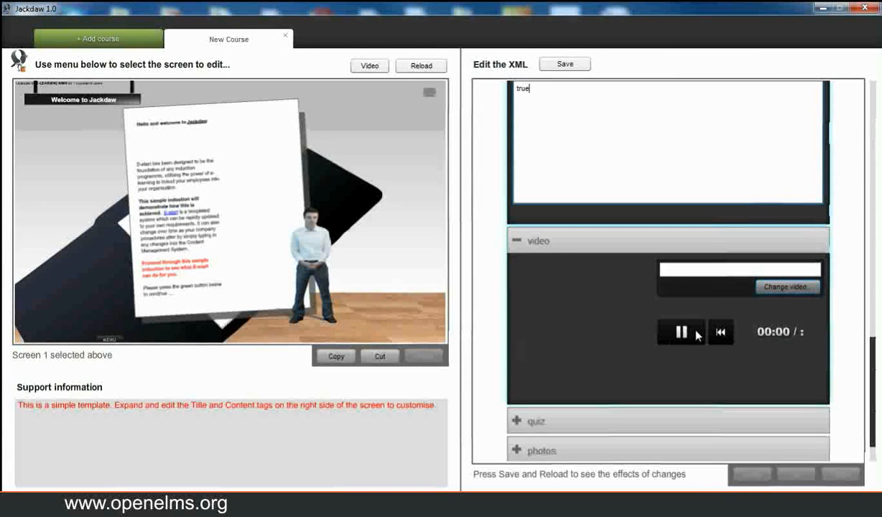
- Set screen 1's video to the driver clip from Sample Videos
left_click(681, 332)
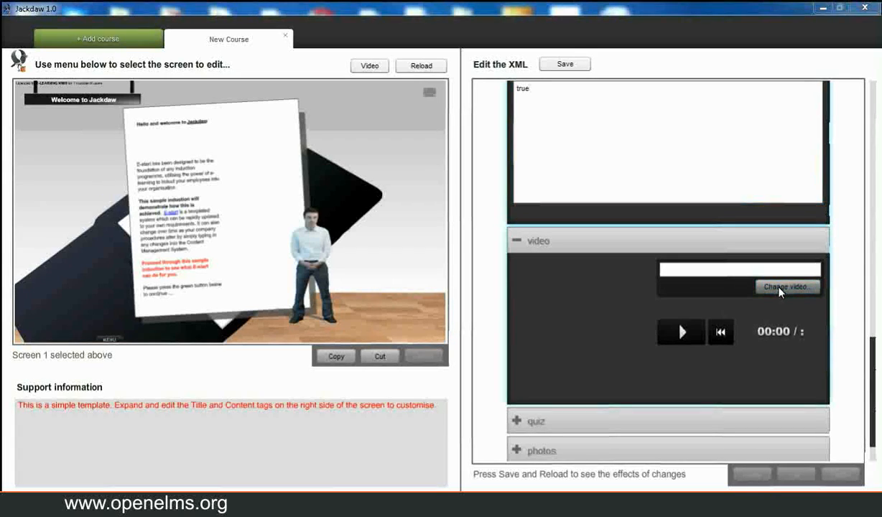
left_click(787, 288)
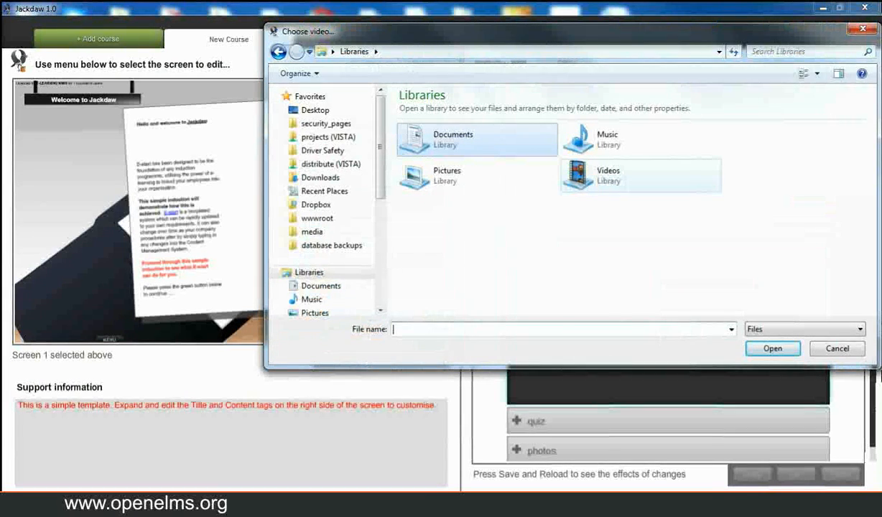
double_click(608, 176)
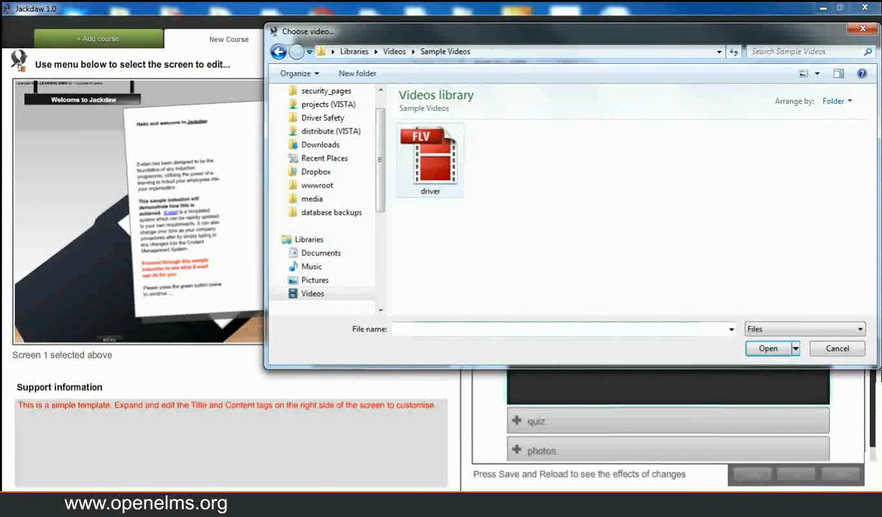
left_click(430, 155)
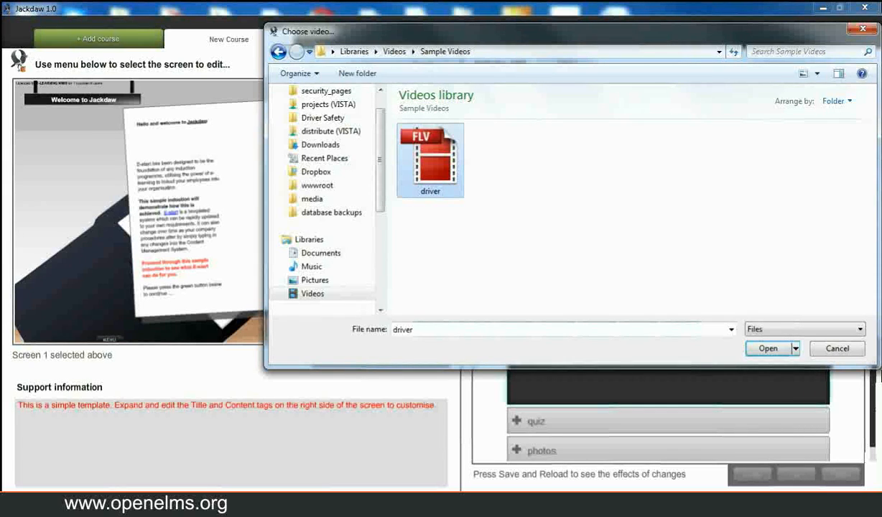
left_click(768, 349)
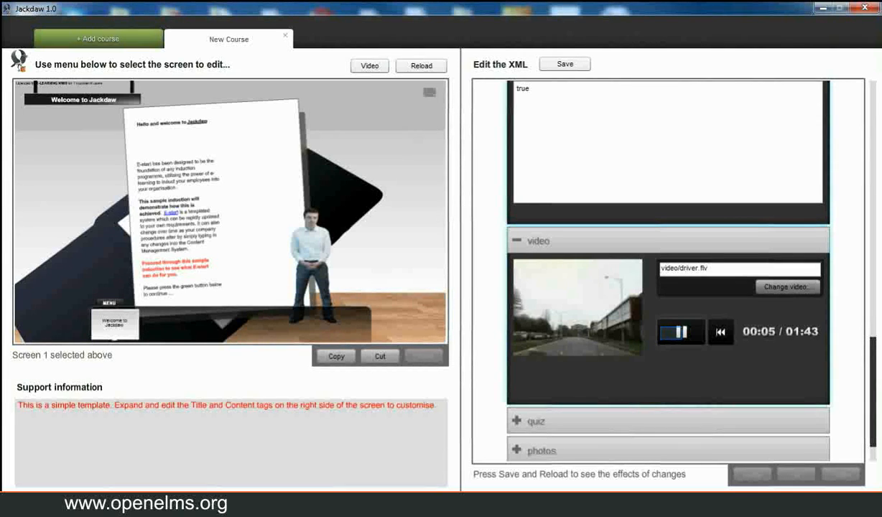
left_click(681, 331)
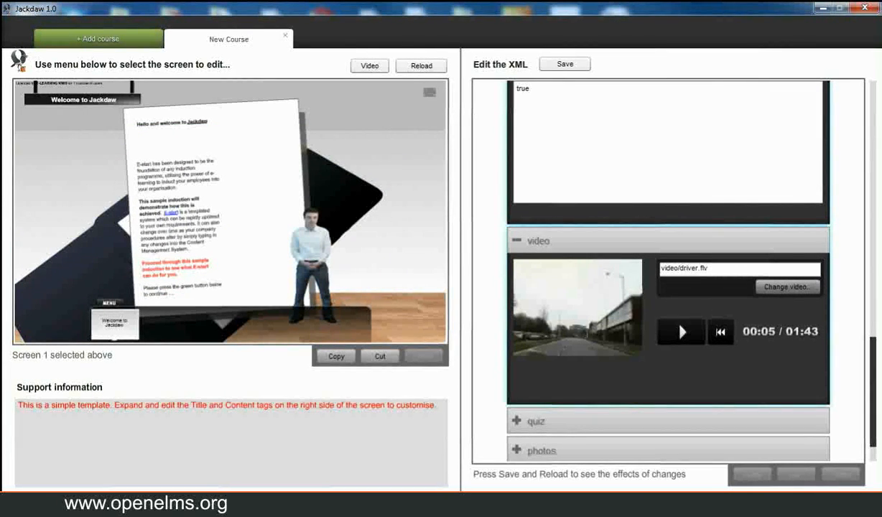
- Expand the photos tag of screen 1
left_click(542, 450)
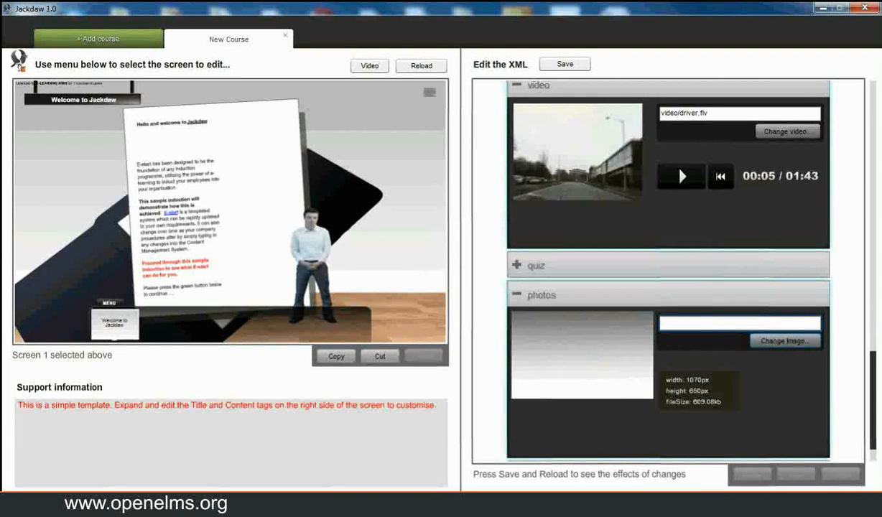
- Save the course, reload it, and preview the welcome screen video with its room rotation
left_click(421, 66)
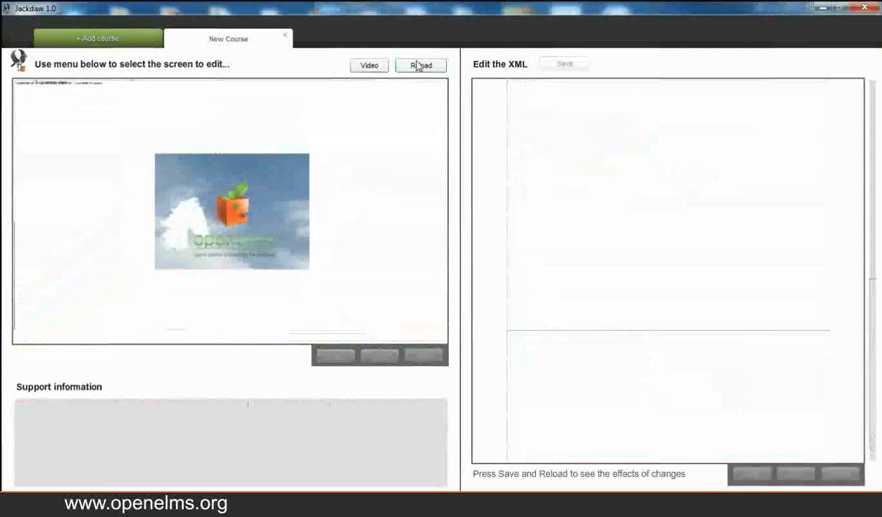
left_click(420, 65)
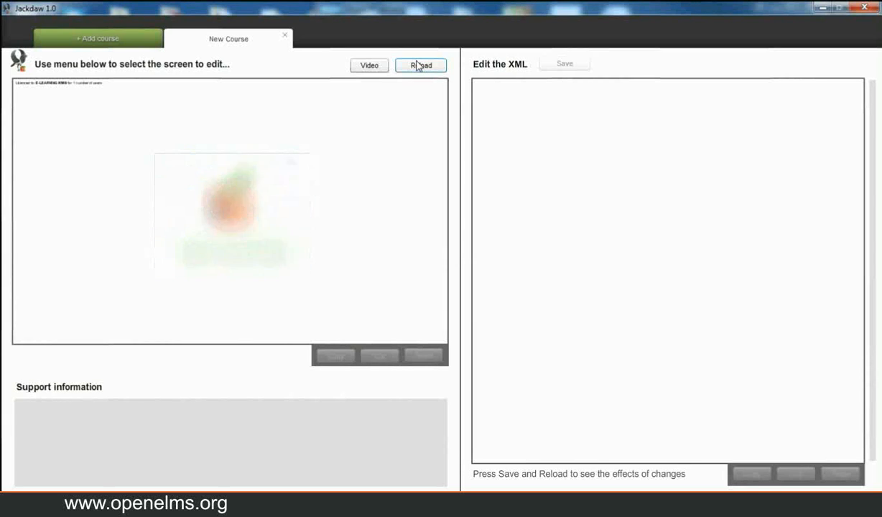
left_click(421, 66)
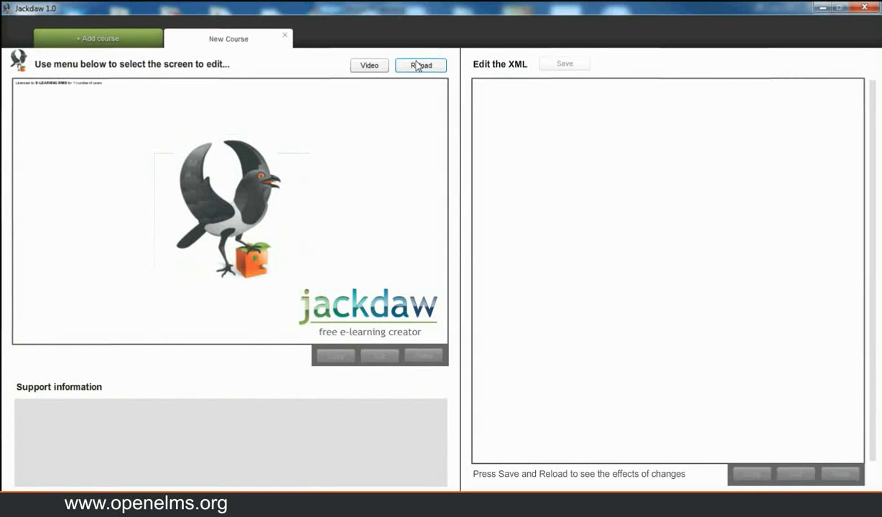
left_click(421, 65)
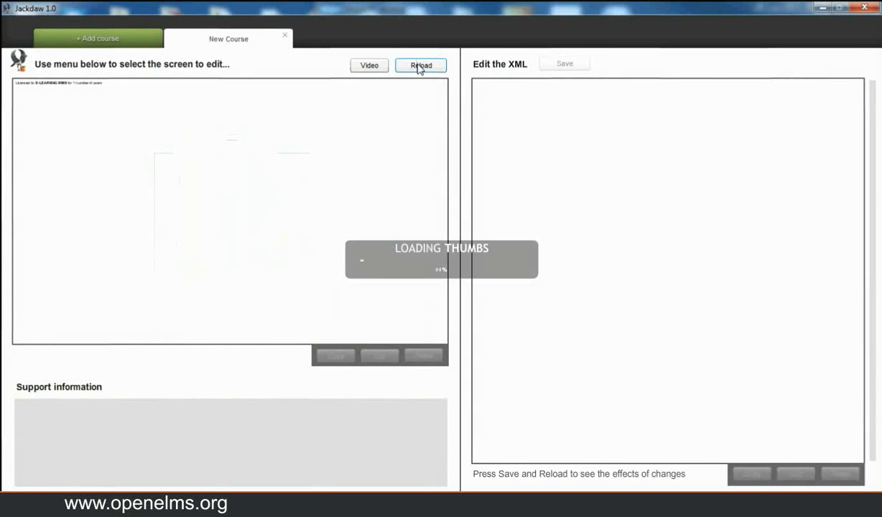
left_click(421, 66)
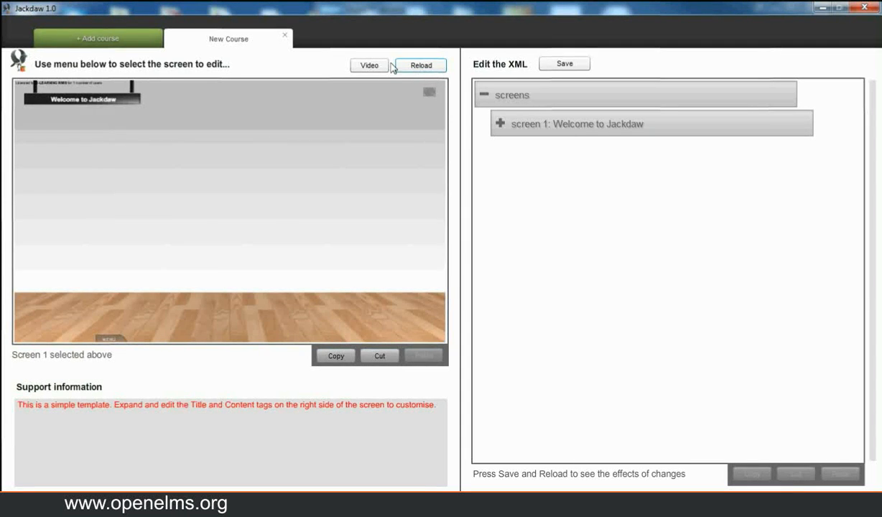
left_click(369, 66)
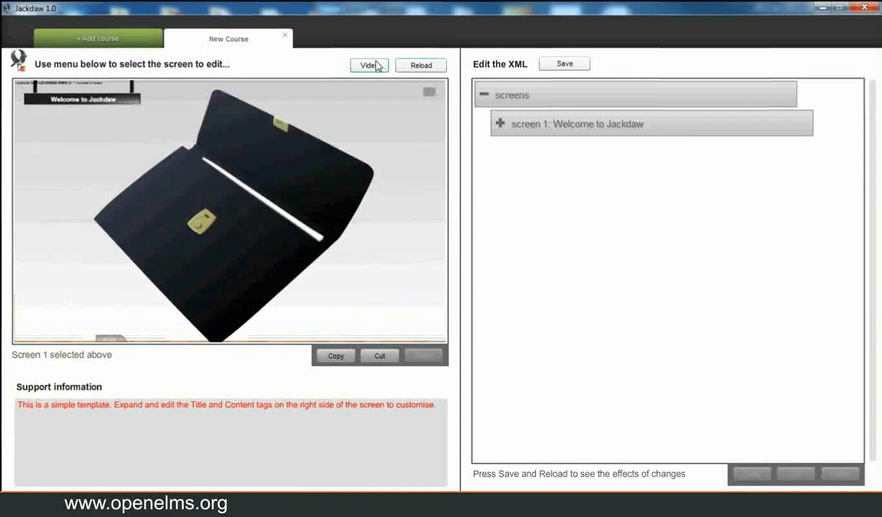